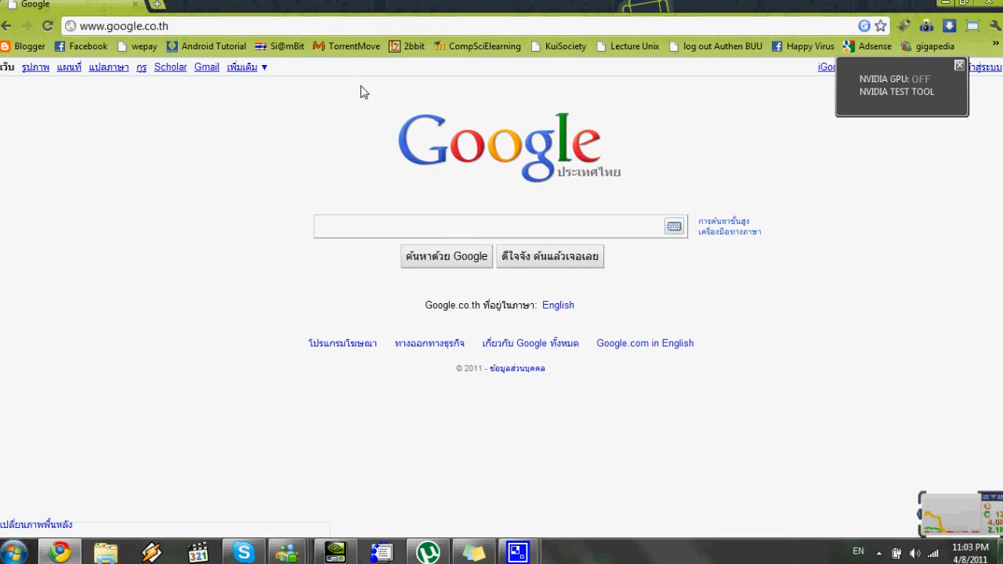
Search Google for "code blocks".
{"action": "type", "text": "code blocks"}
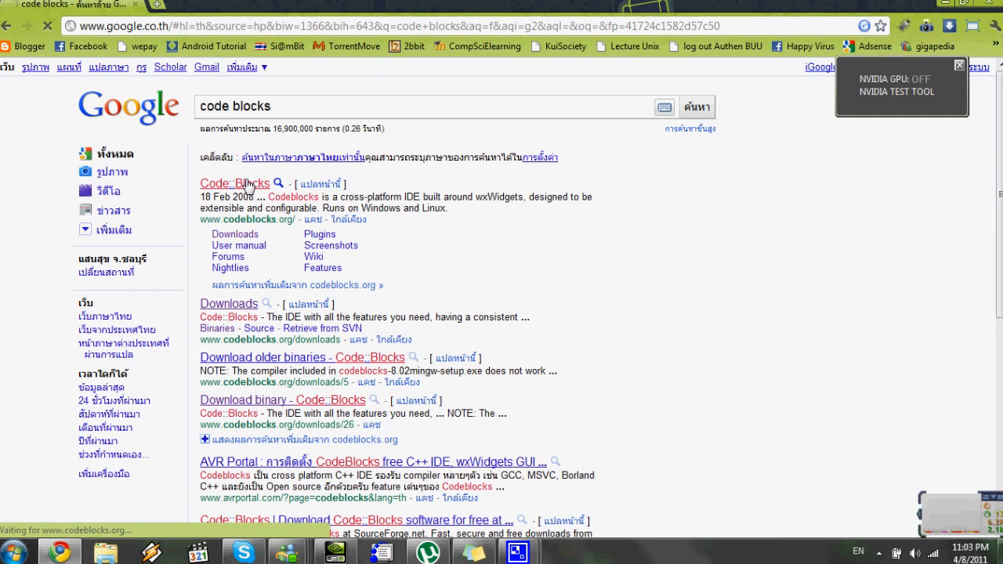
Reach the SourceForge download page for codeblocks-10.05mingw-setup.exe via the official site's Downloads.
{"action": "left_click", "coordinate": [235, 182]}
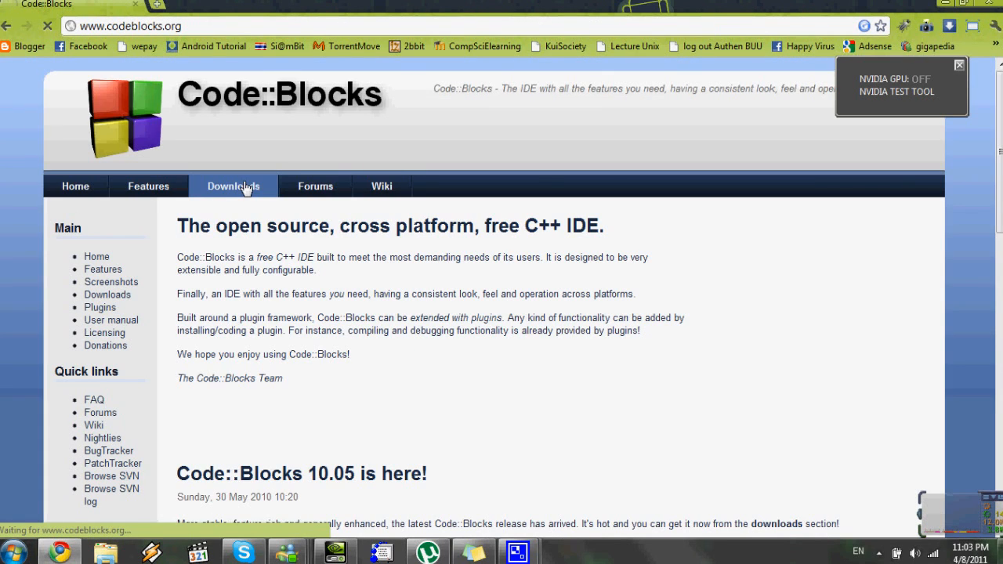
{"action": "left_click", "coordinate": [233, 186]}
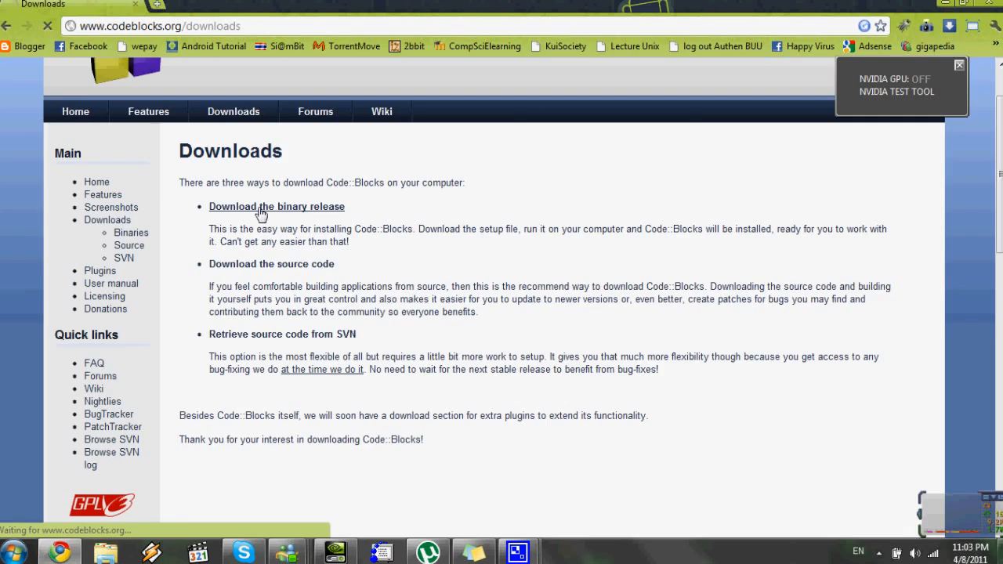
{"action": "left_click", "coordinate": [275, 206]}
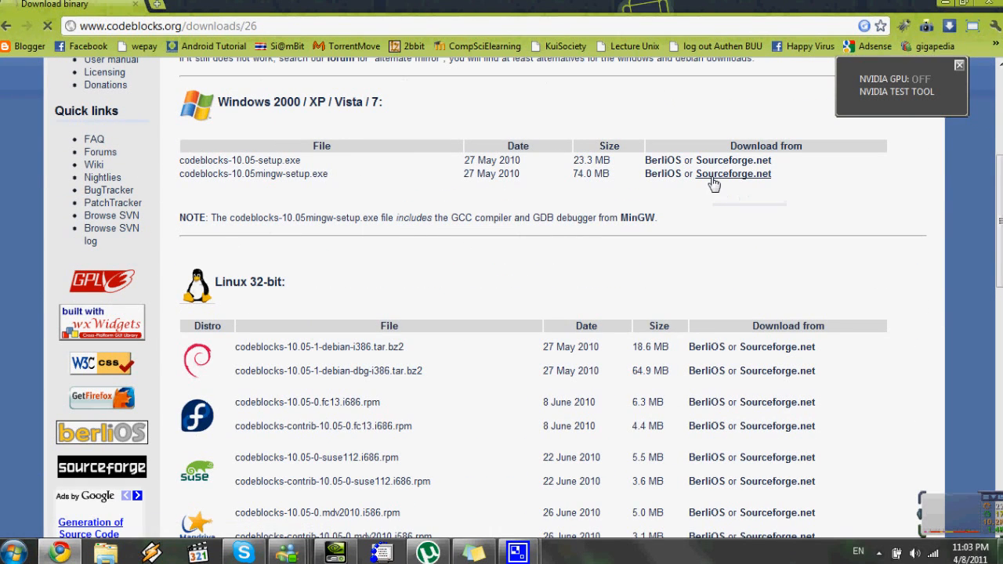
{"action": "mouse_move", "coordinate": [733, 173]}
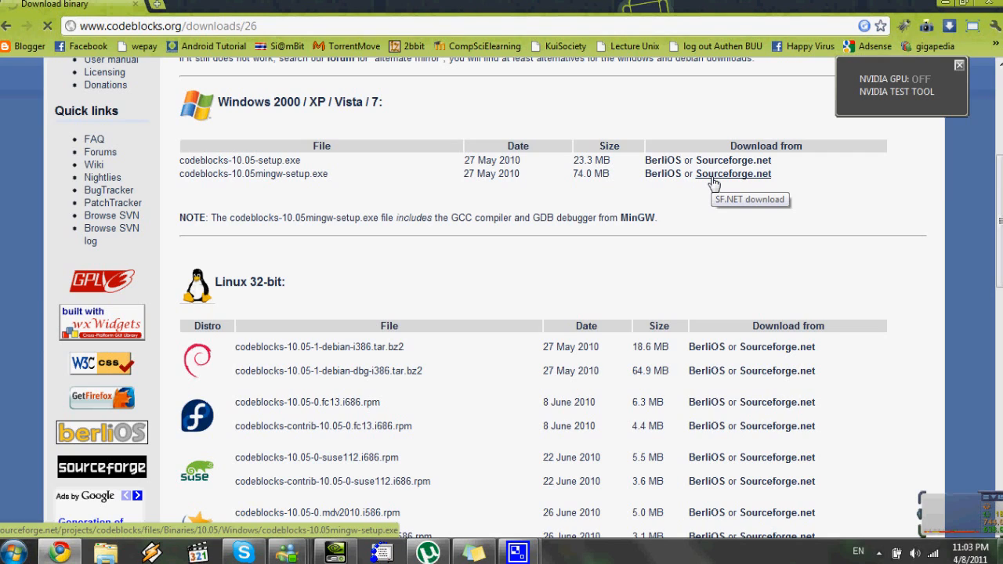
{"action": "left_click", "coordinate": [733, 173]}
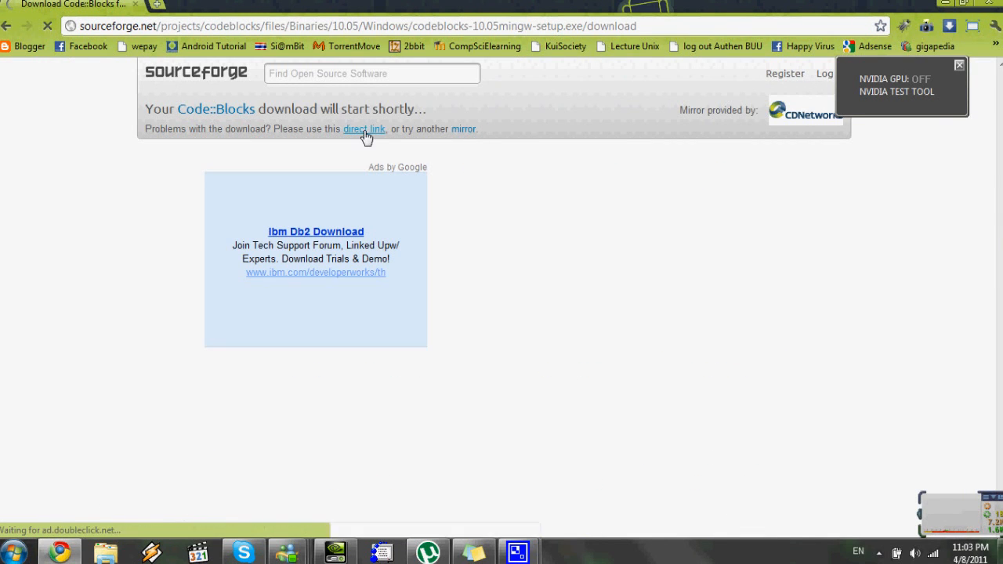
Download the Code::Blocks 10.05 MinGW setup file and run it from the download bar.
{"action": "left_click", "coordinate": [363, 129]}
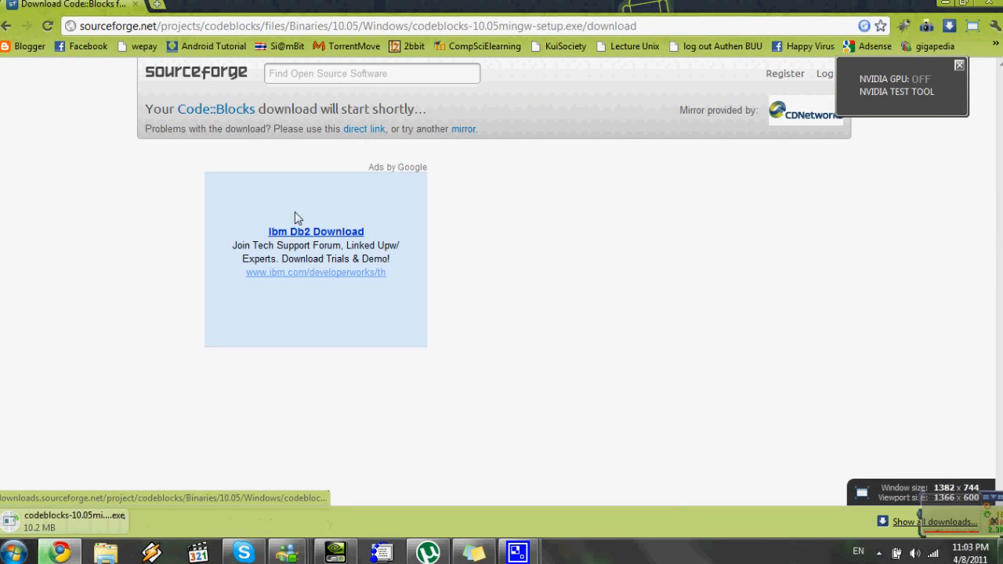
{"action": "left_click", "coordinate": [67, 520]}
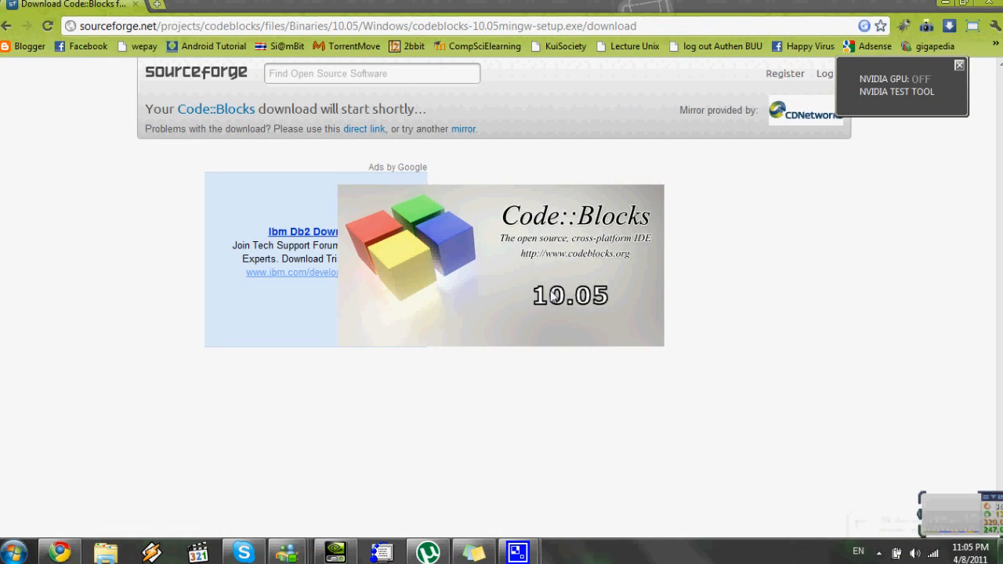
Accept the license, install Code::Blocks 10.05 to the default folder, and finish setup.
{"action": "left_click", "coordinate": [583, 392]}
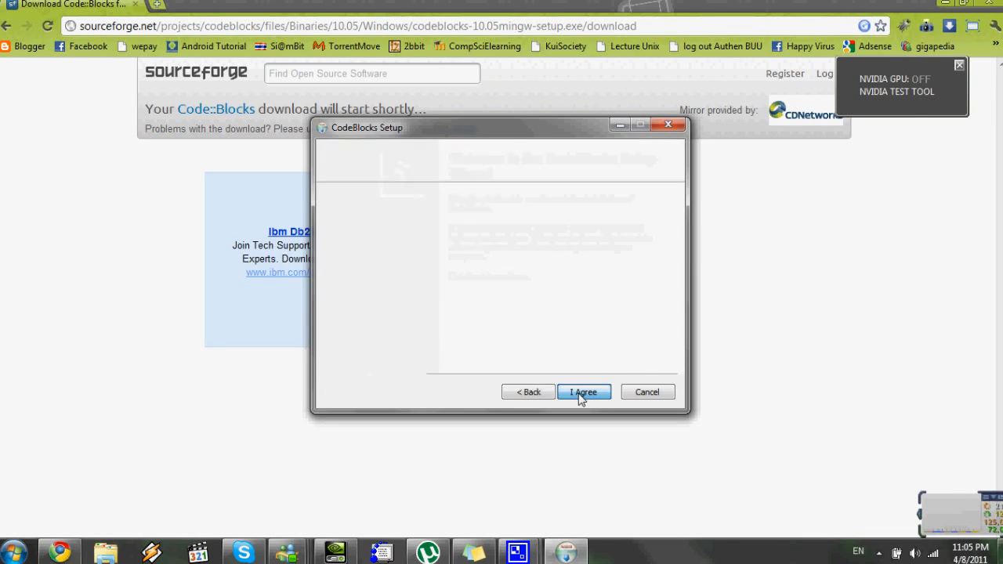
{"action": "left_click", "coordinate": [583, 392]}
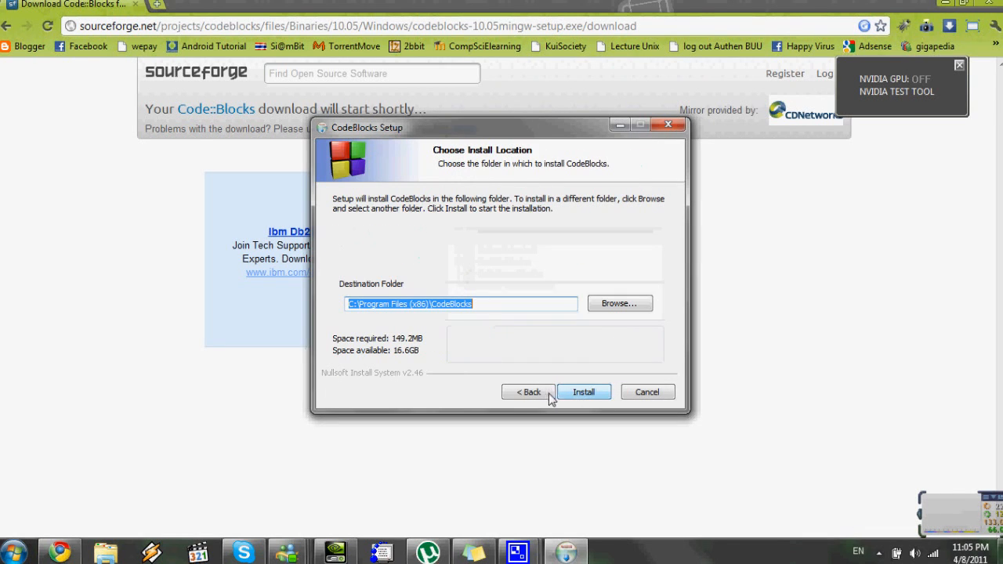
{"action": "left_click", "coordinate": [584, 392]}
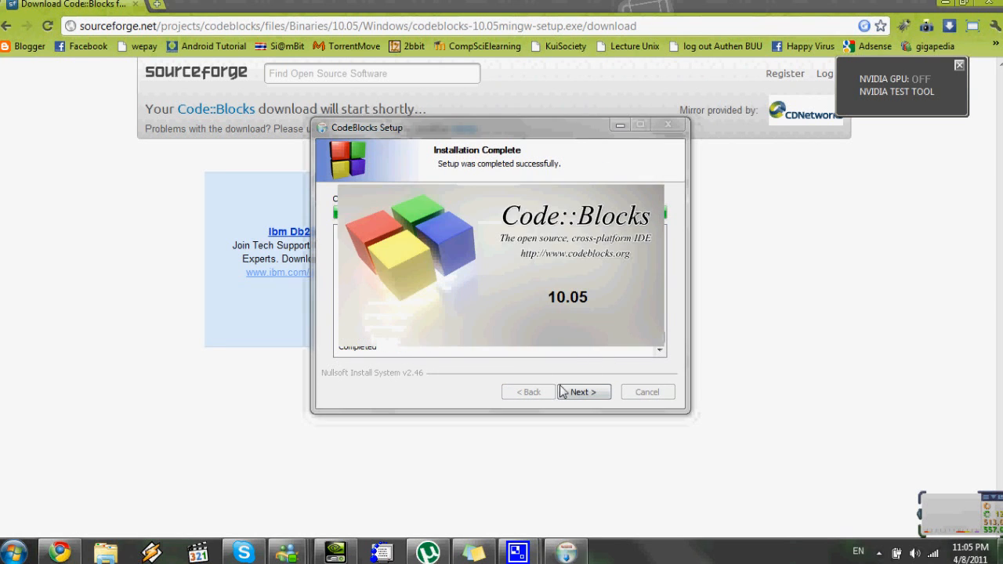
{"action": "left_click", "coordinate": [584, 392]}
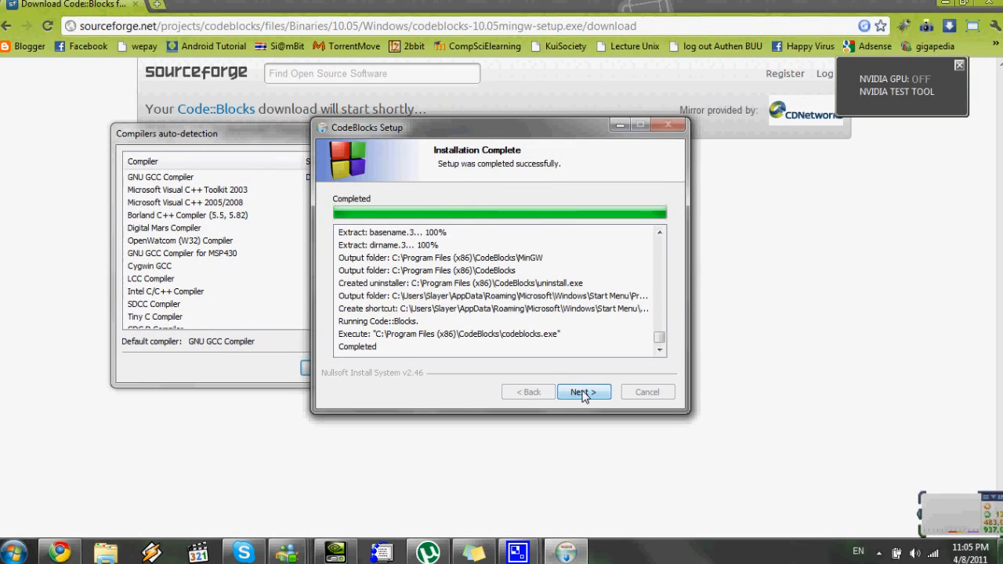
{"action": "left_click", "coordinate": [583, 392]}
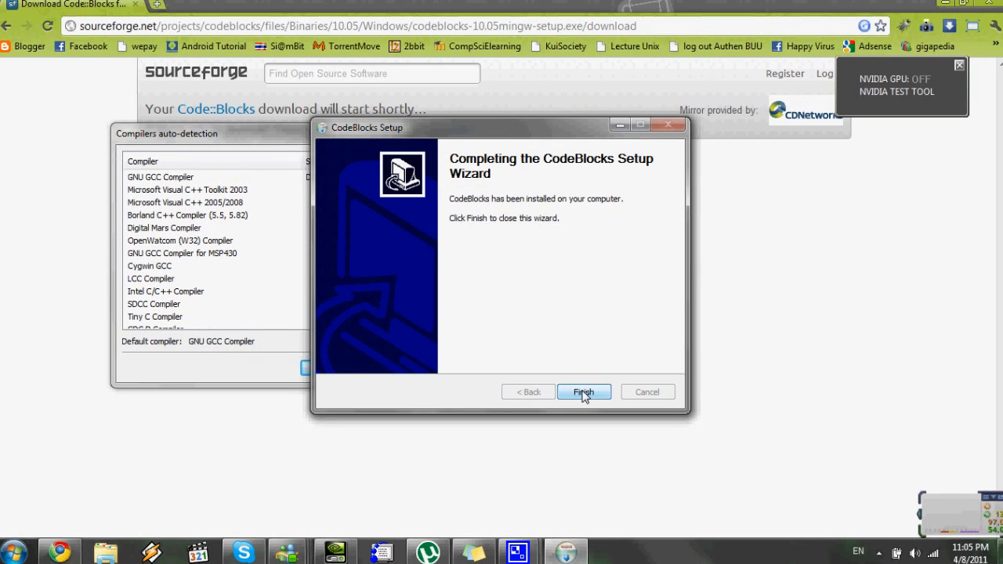
{"action": "left_click", "coordinate": [583, 391]}
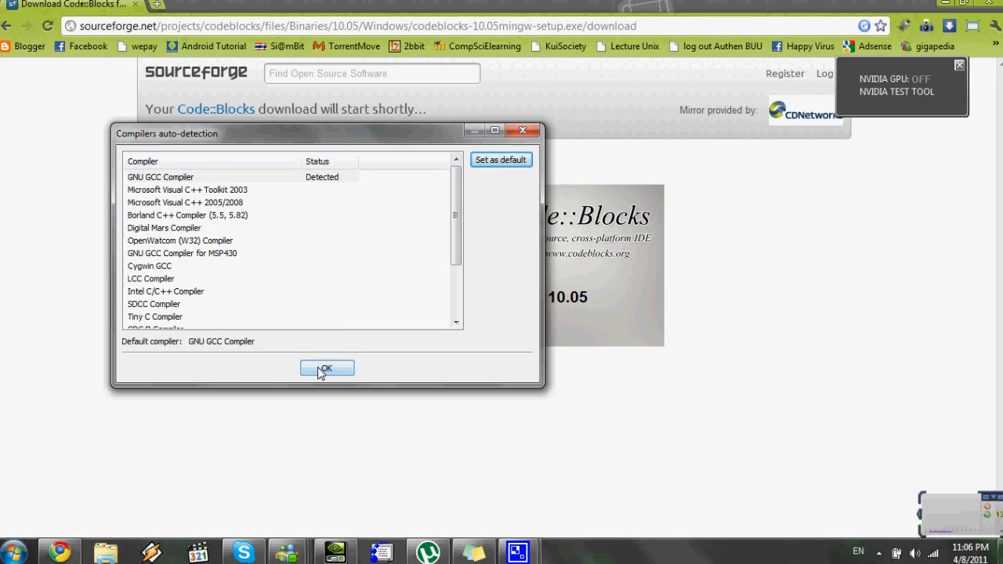
Accept GNU GCC, associate C/C++ files, close the scripting console, and create an empty file.
{"action": "left_click", "coordinate": [327, 368]}
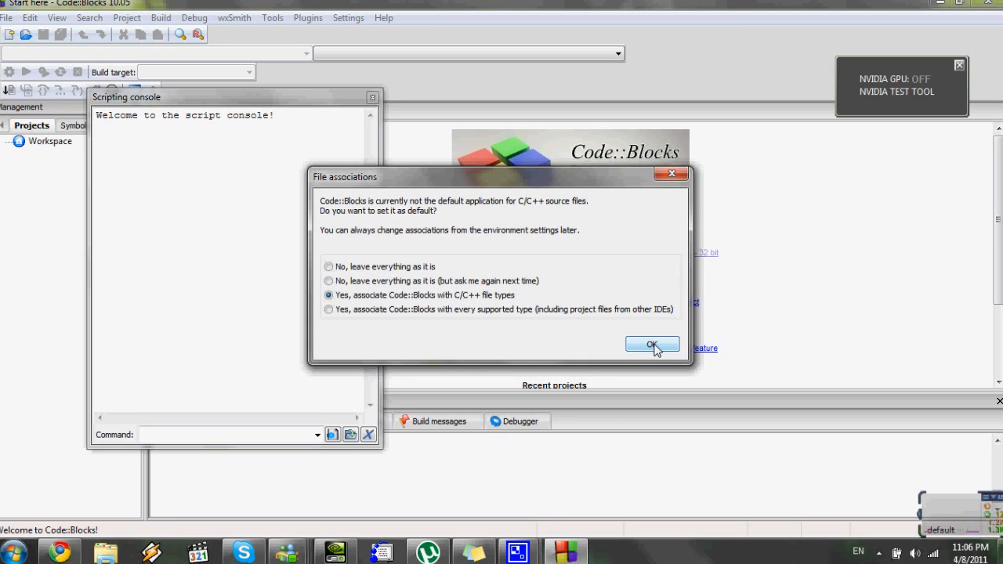
{"action": "left_click", "coordinate": [652, 346]}
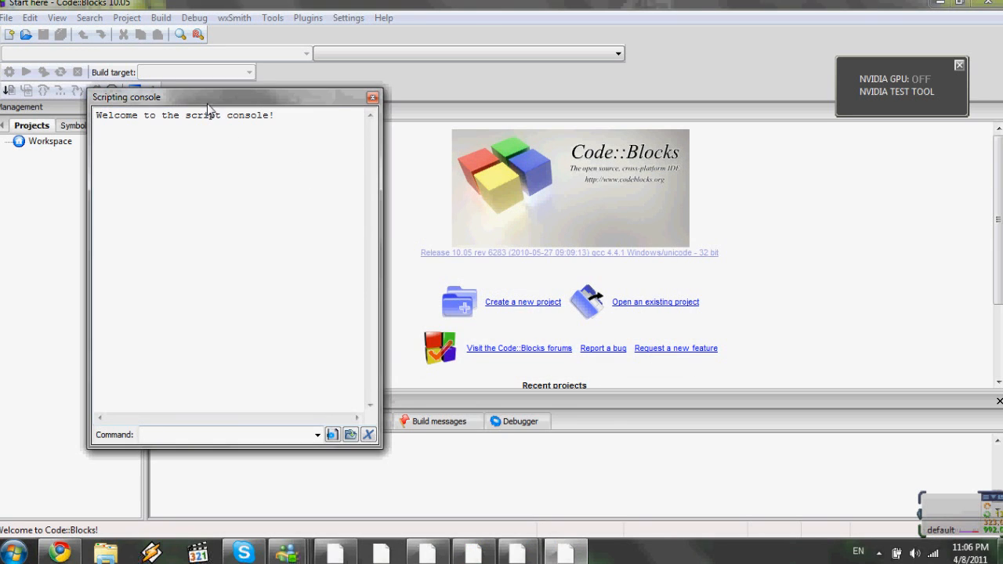
{"action": "left_click", "coordinate": [373, 96]}
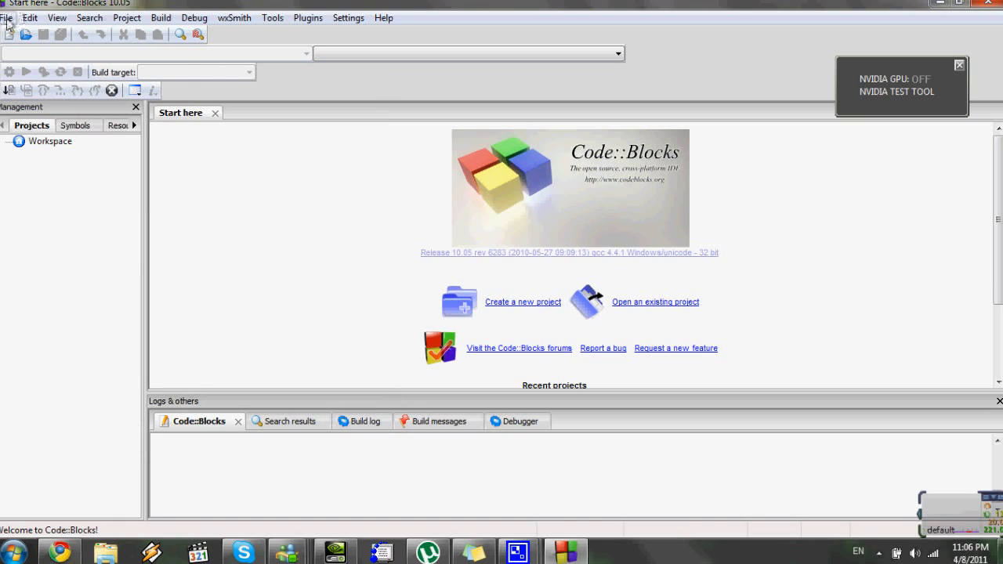
{"action": "left_click", "coordinate": [8, 17]}
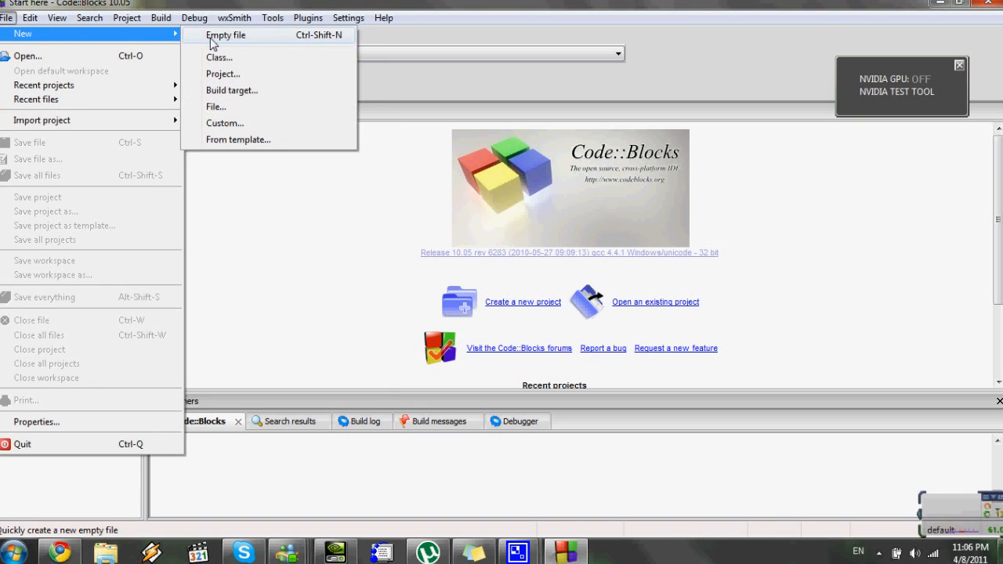
{"action": "left_click", "coordinate": [226, 35]}
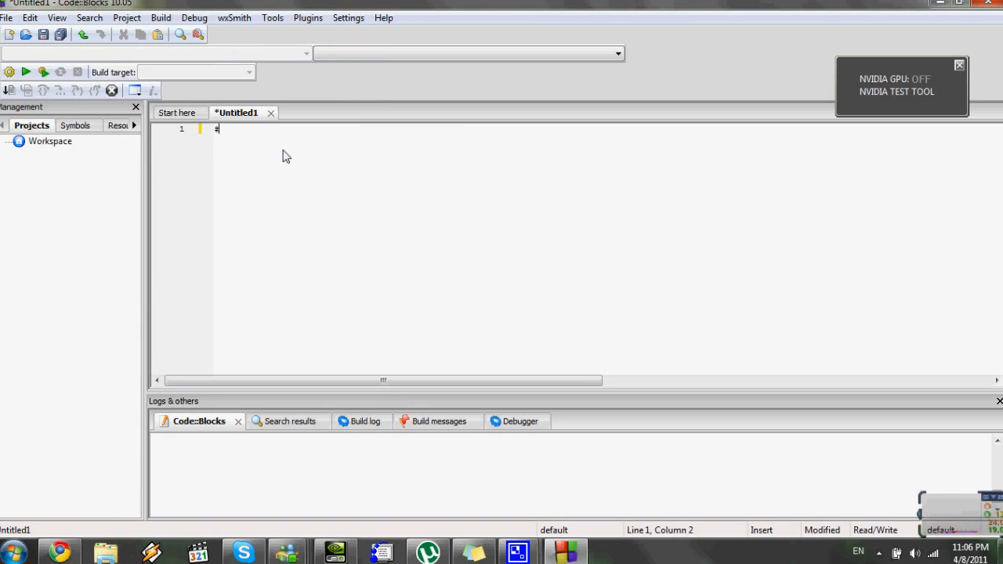
Type #include <iostream>, using namespace std;, and int main(){ into Untitled1.
{"action": "type", "text": "include"}
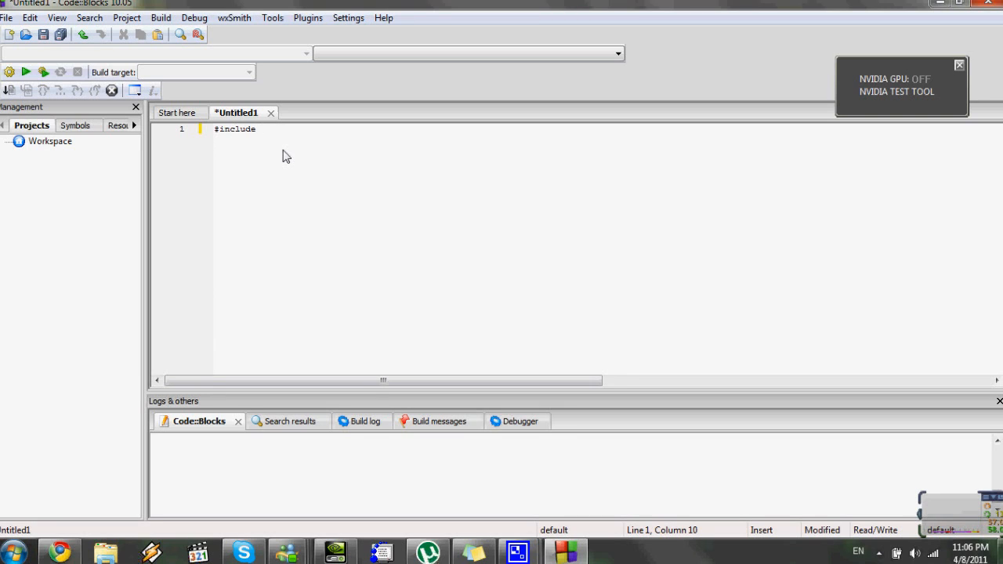
{"action": "type", "text": "<iostream>"}
{"action": "type", "text": "using"}
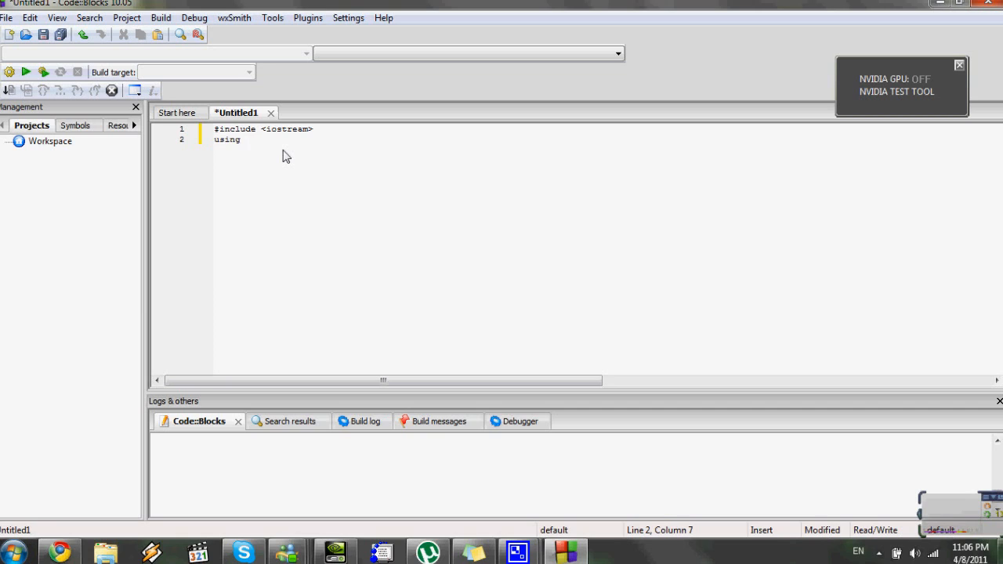
{"action": "type", "text": "namespace std;"}
{"action": "type", "text": "int"}
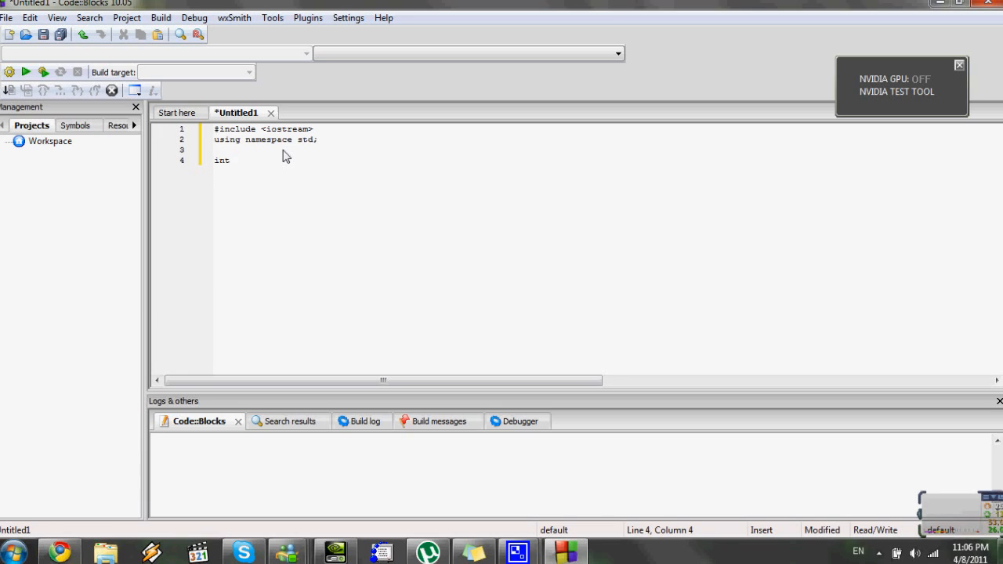
{"action": "type", "text": "main(){"}
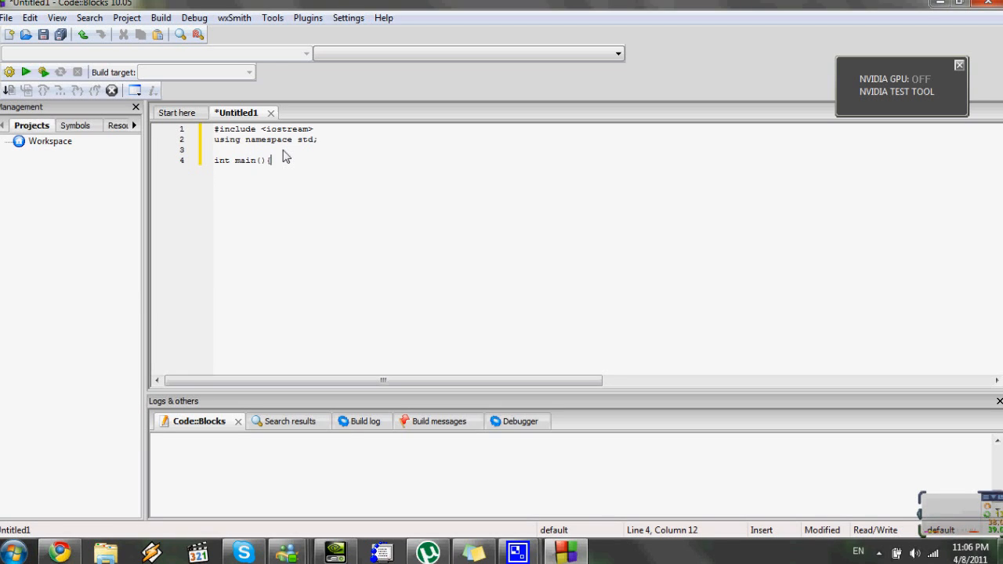